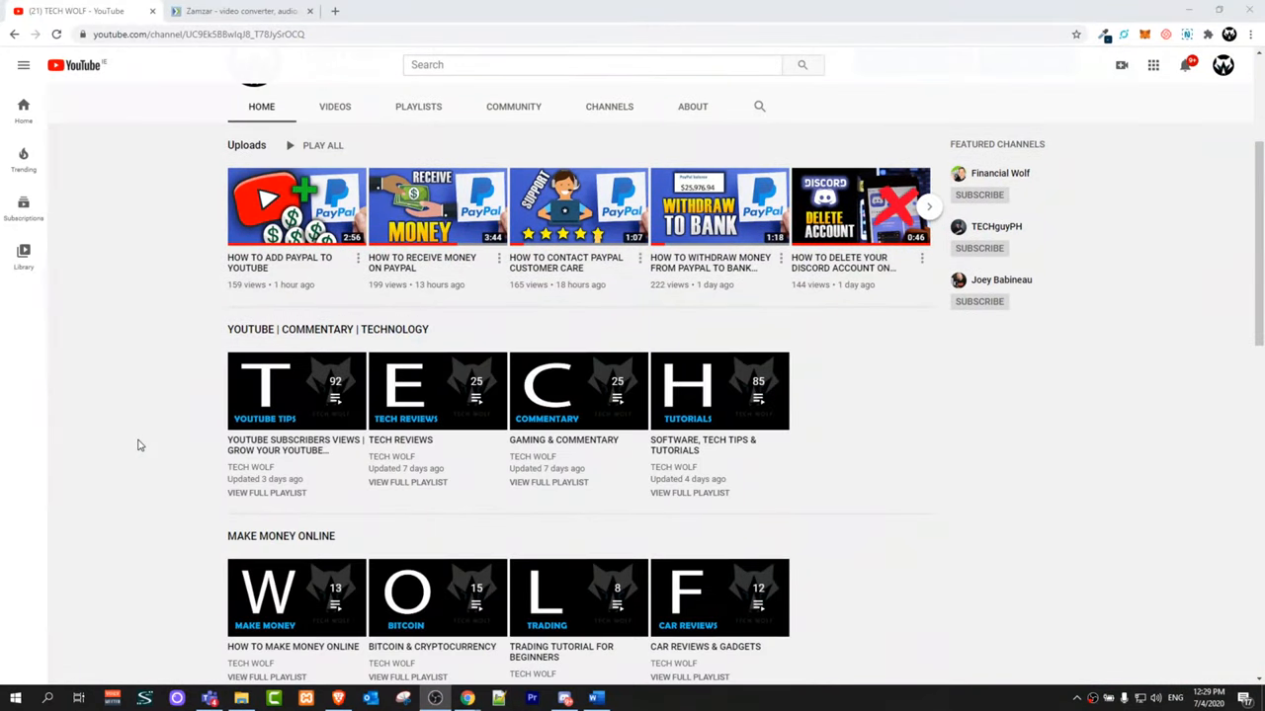
# Switch to the open Word window showing the Welcome to Word sample document.
pyautogui.scroll(3)
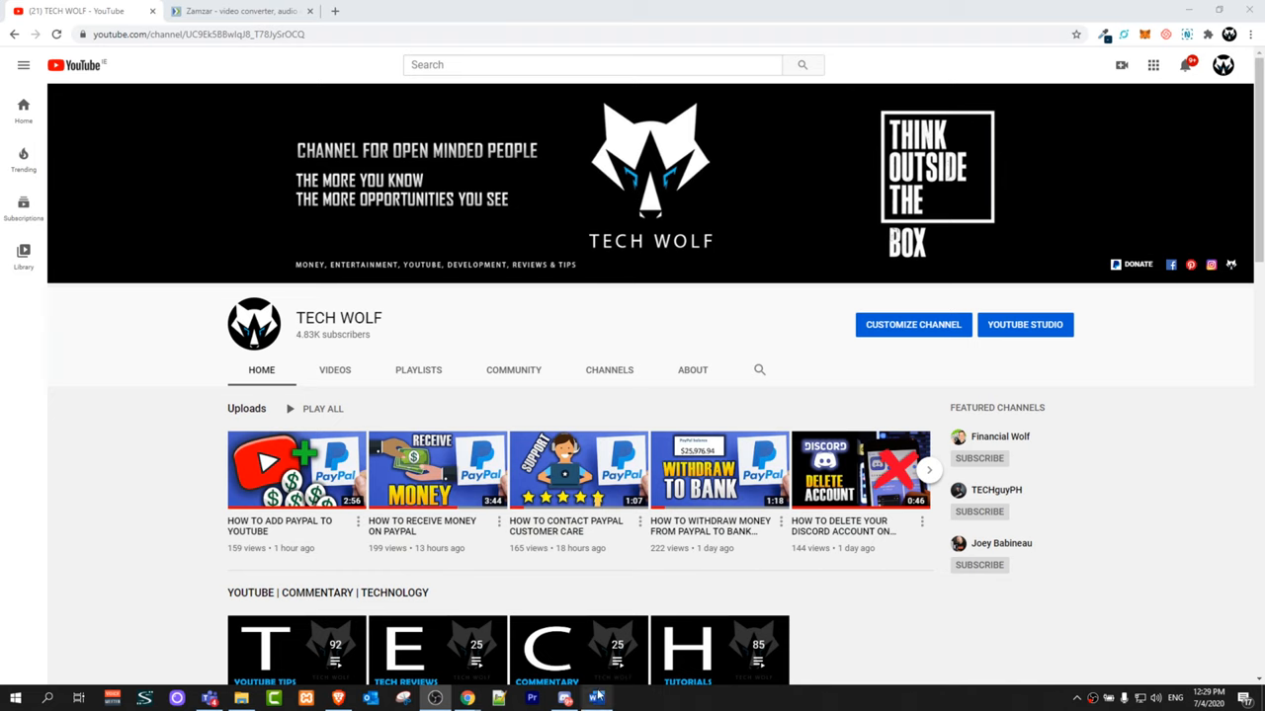
pyautogui.click(595, 699)
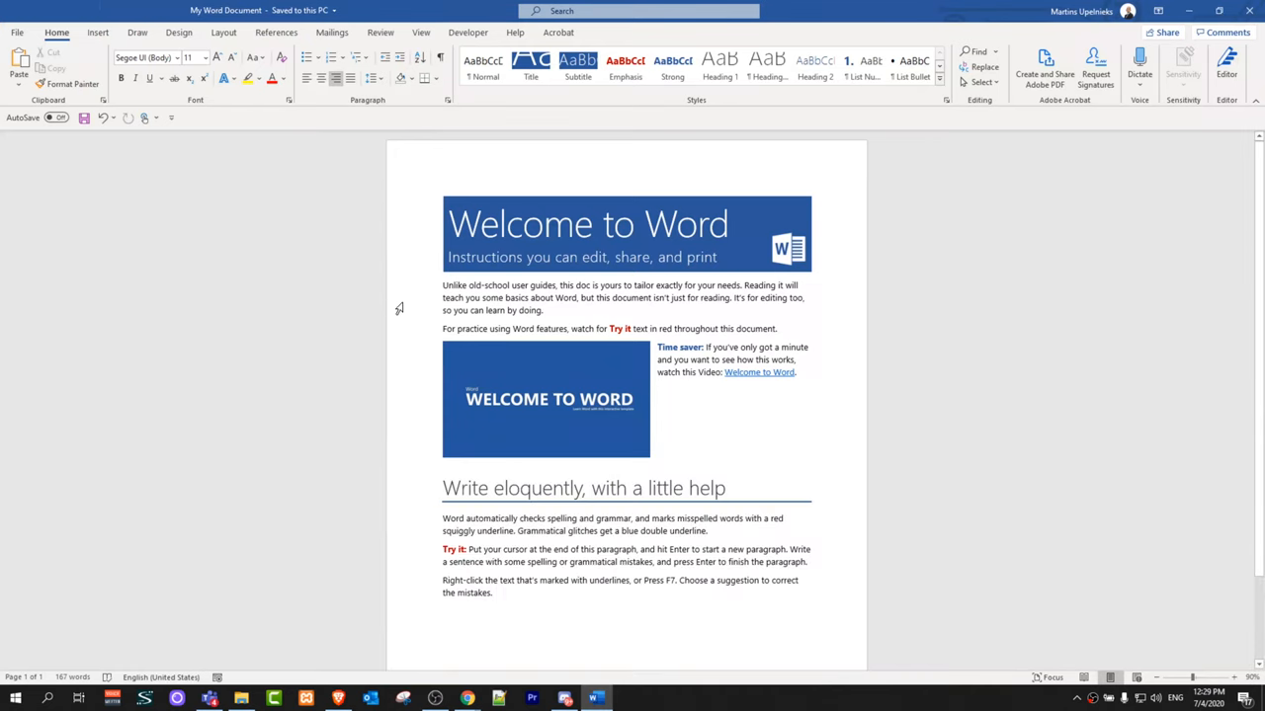
pyautogui.scroll(-3)
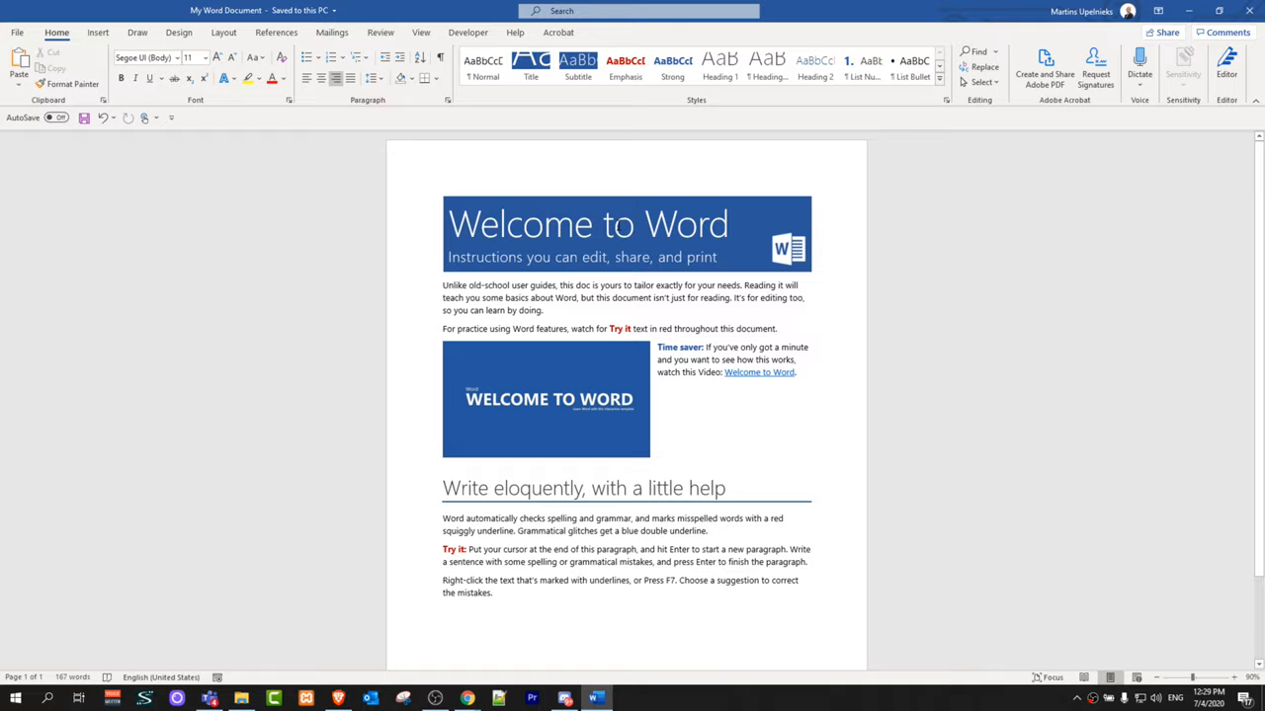
# Save the document as My Word Document in the Downloads folder.
pyautogui.click(16, 32)
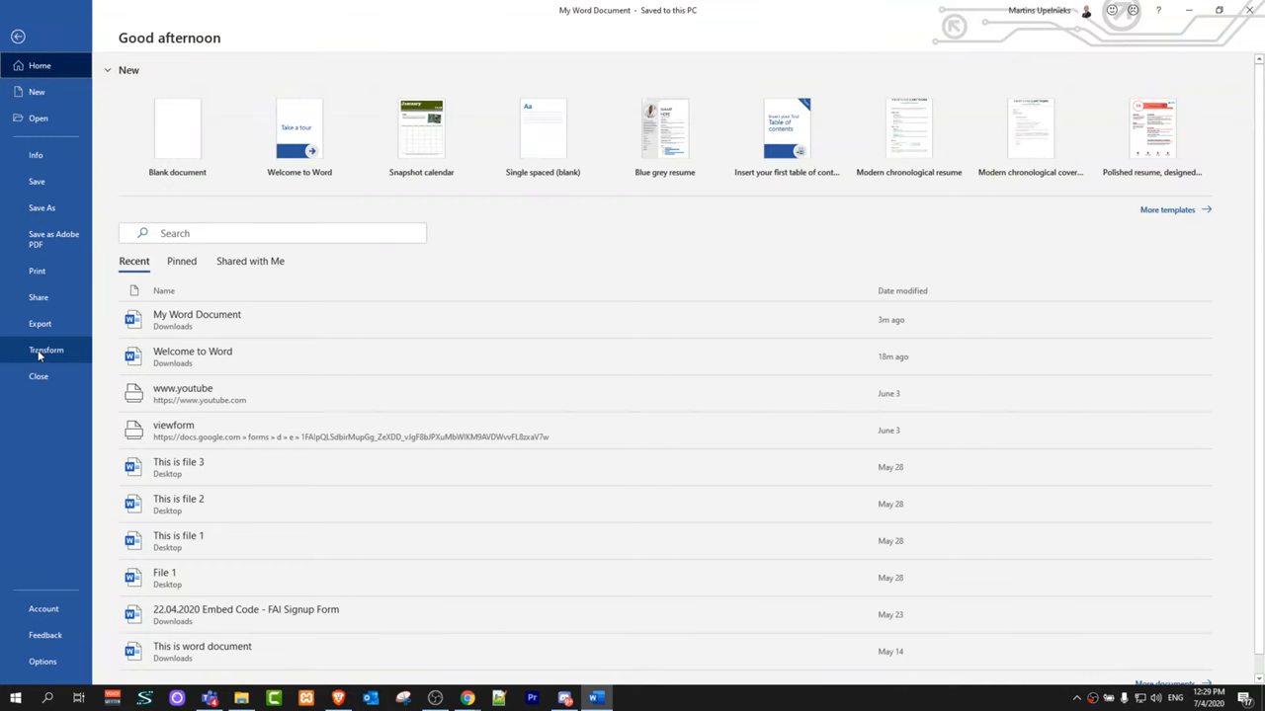
pyautogui.click(41, 207)
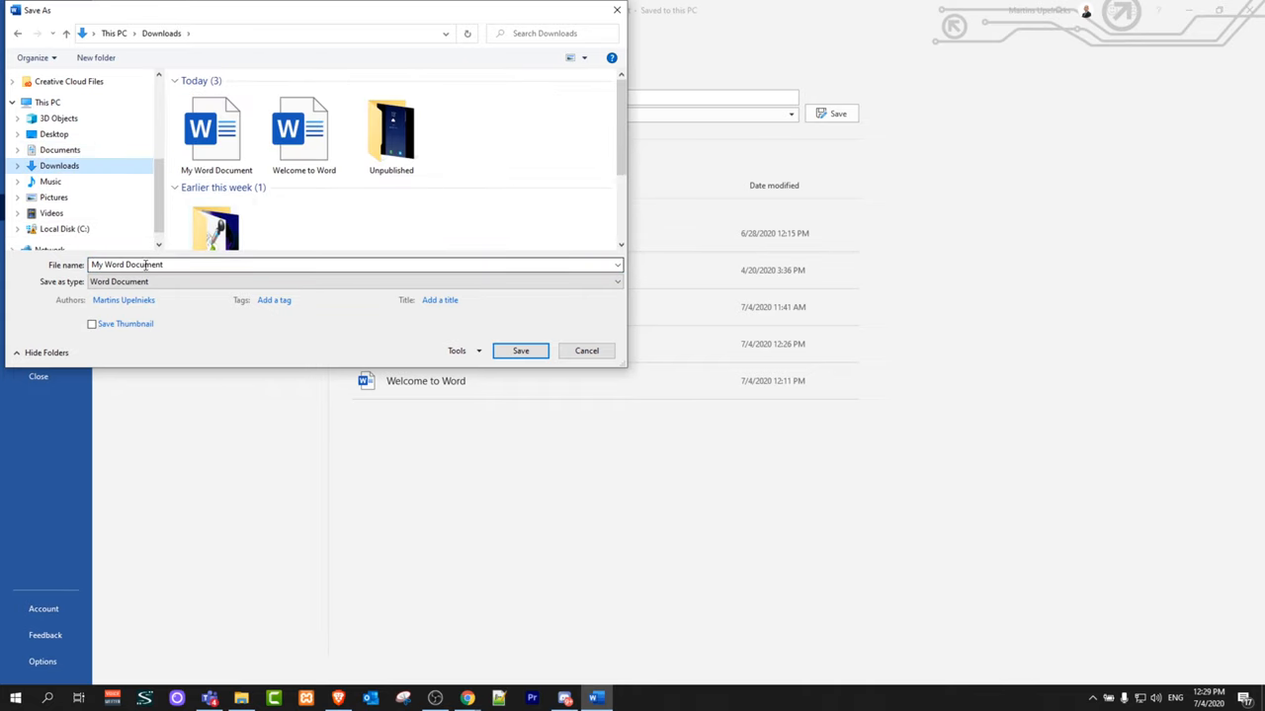
pyautogui.click(522, 350)
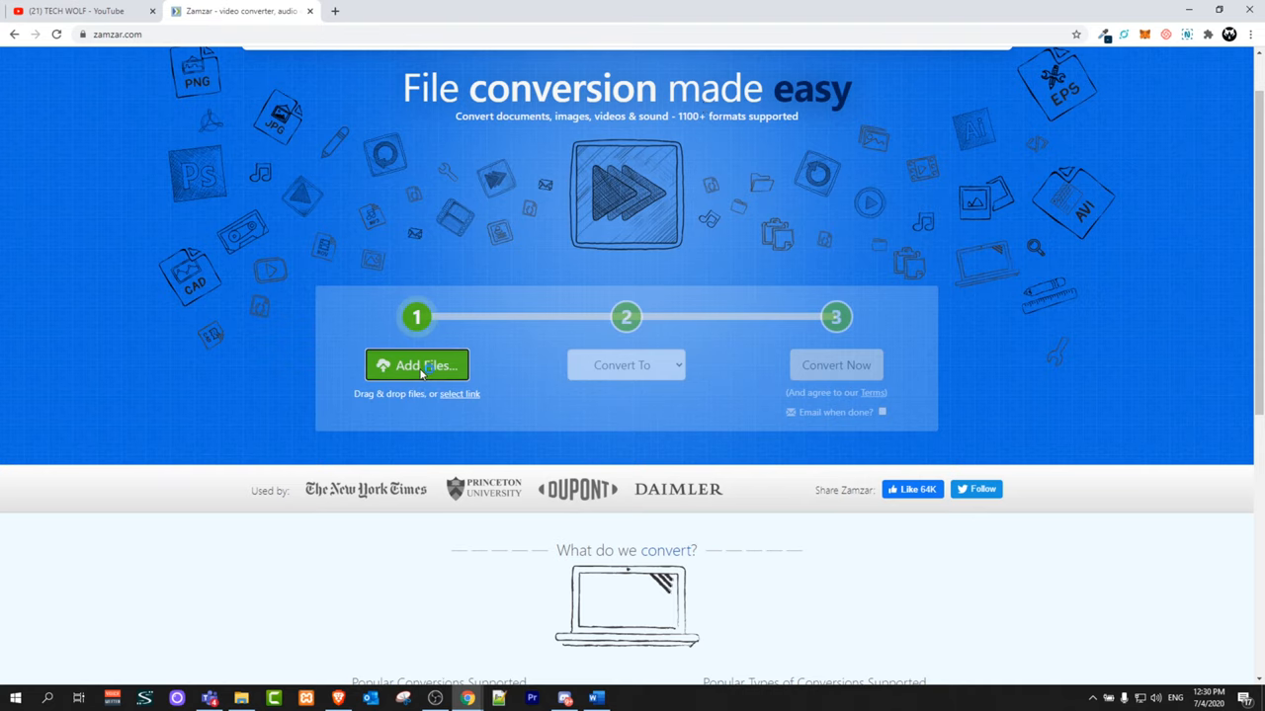
# Upload My Word Document.docx from Downloads as the file to convert.
pyautogui.click(415, 364)
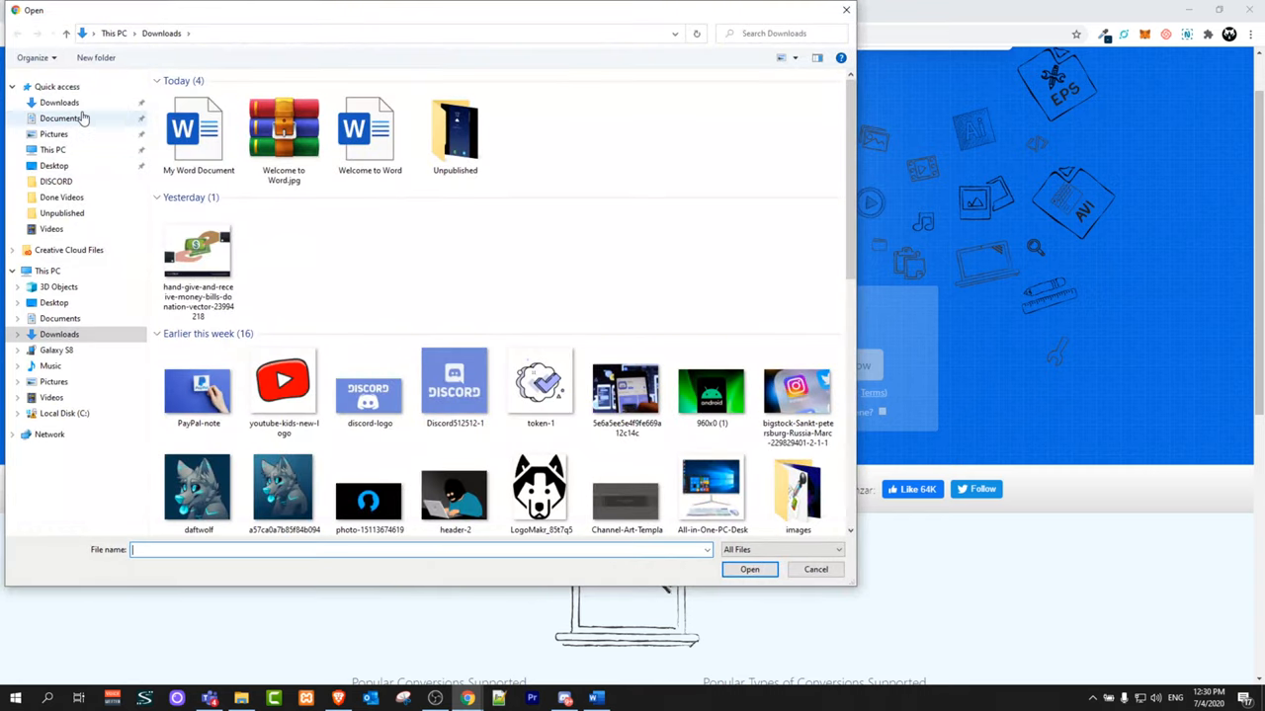
pyautogui.click(197, 128)
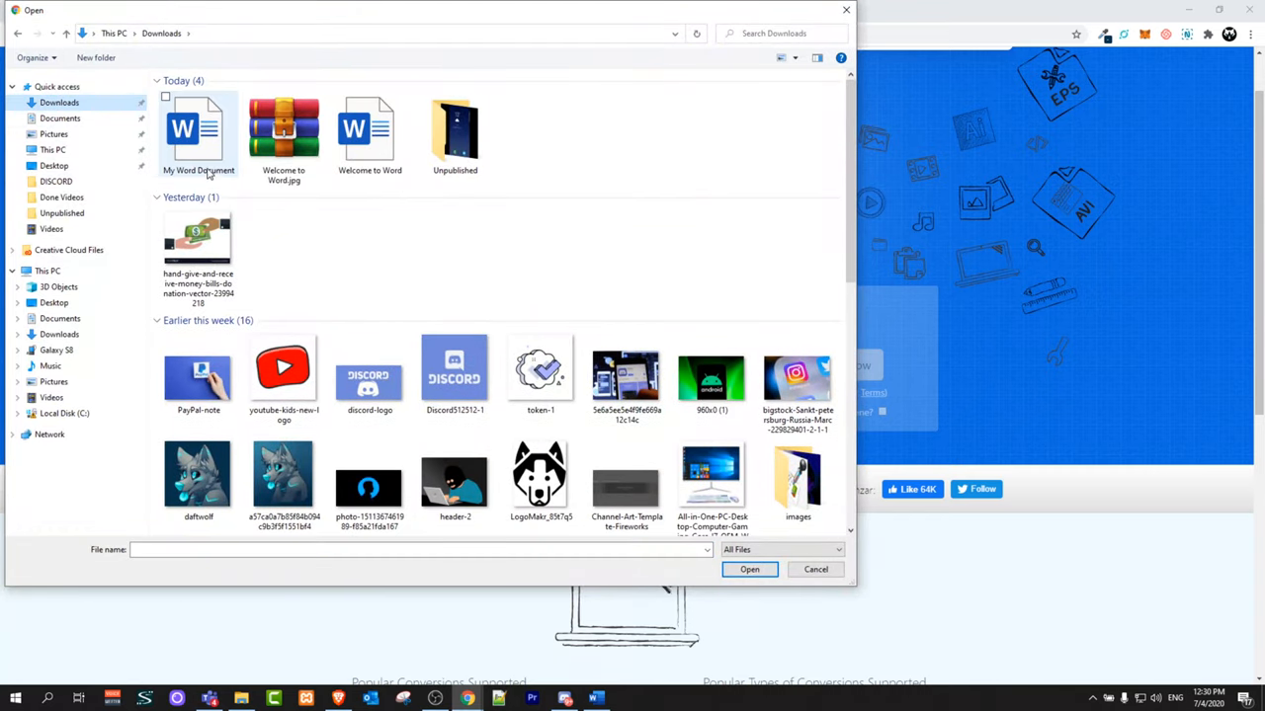
pyautogui.click(814, 569)
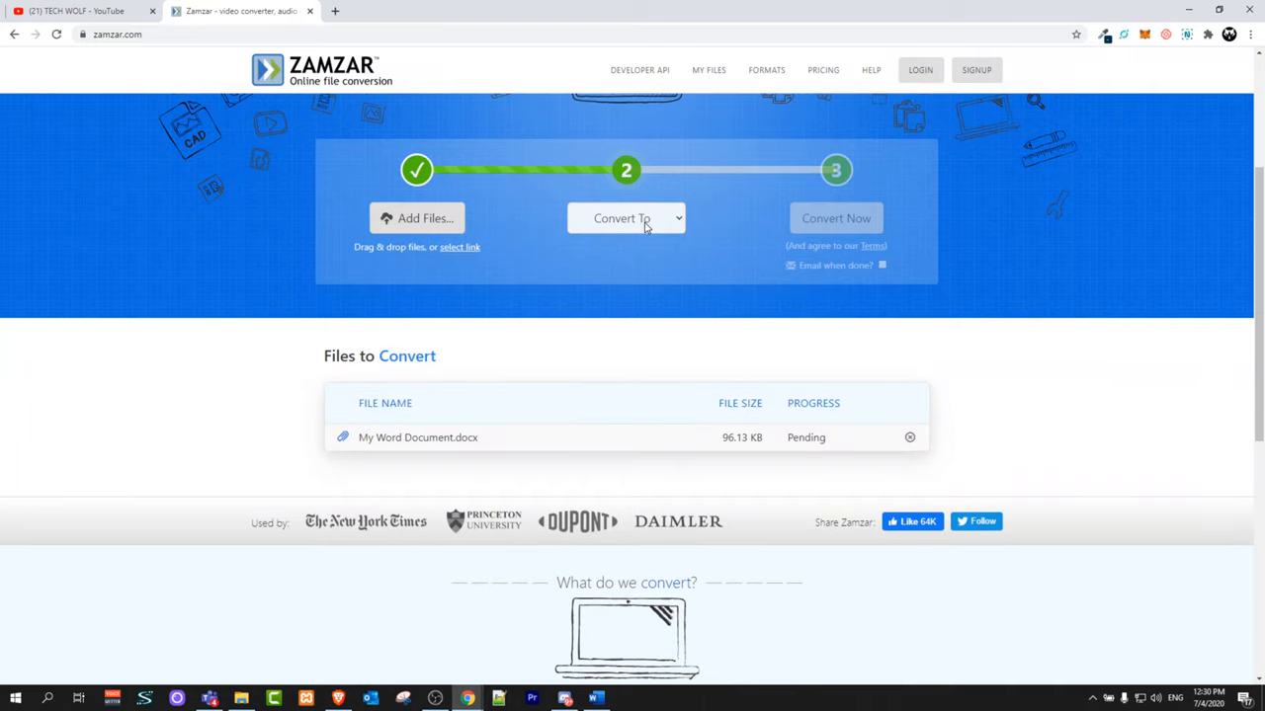
# Choose jpg as the target format and start the conversion.
pyautogui.click(626, 218)
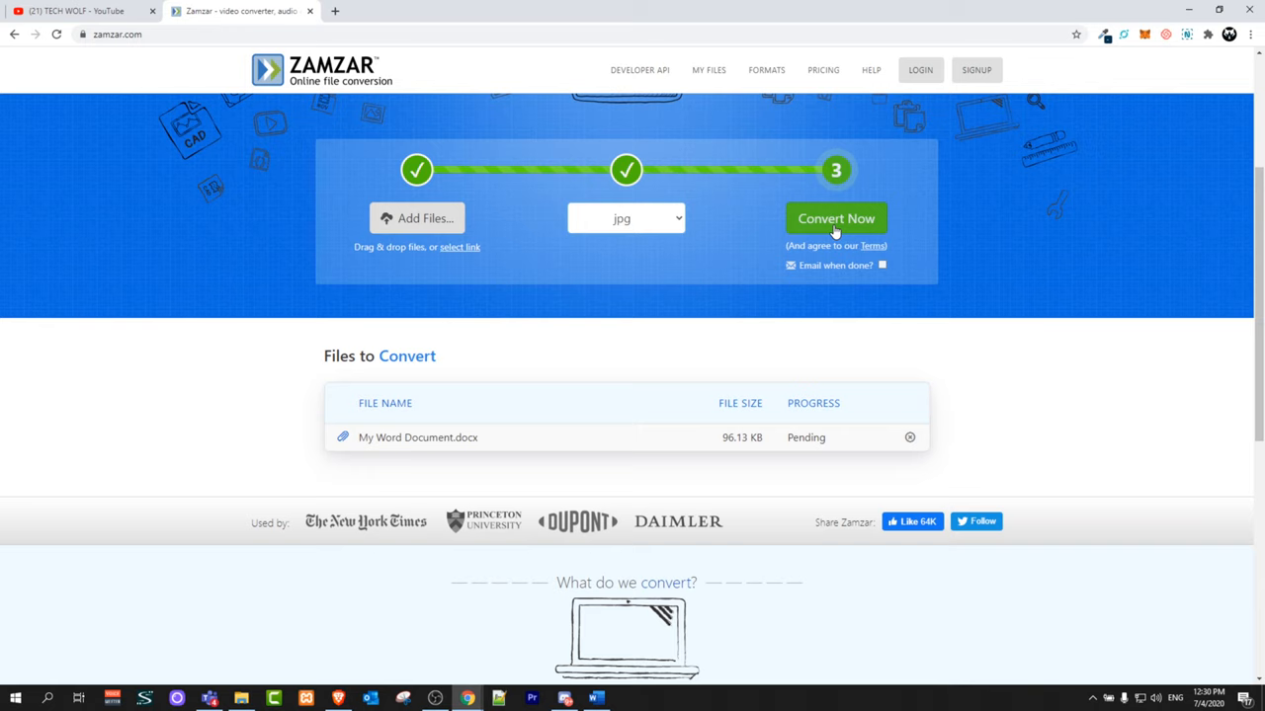
pyautogui.click(834, 218)
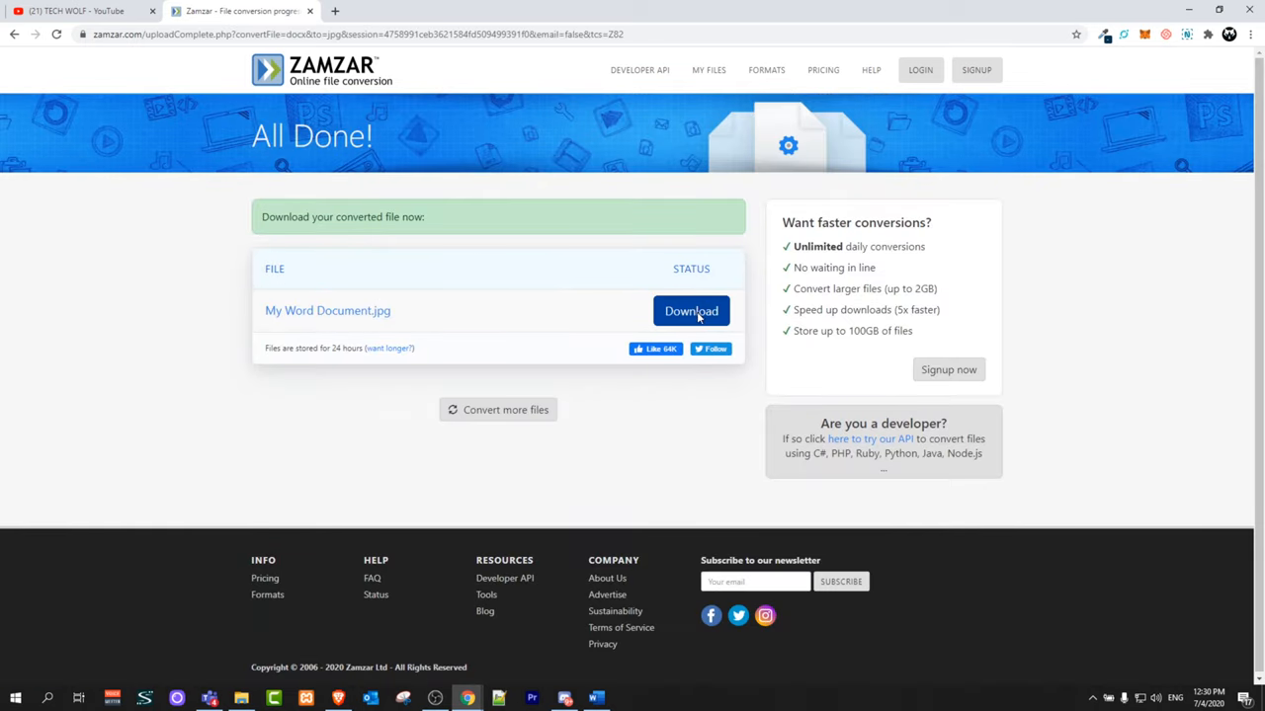
# Download My Word Document.jpg.zip from the converted files page.
pyautogui.click(692, 310)
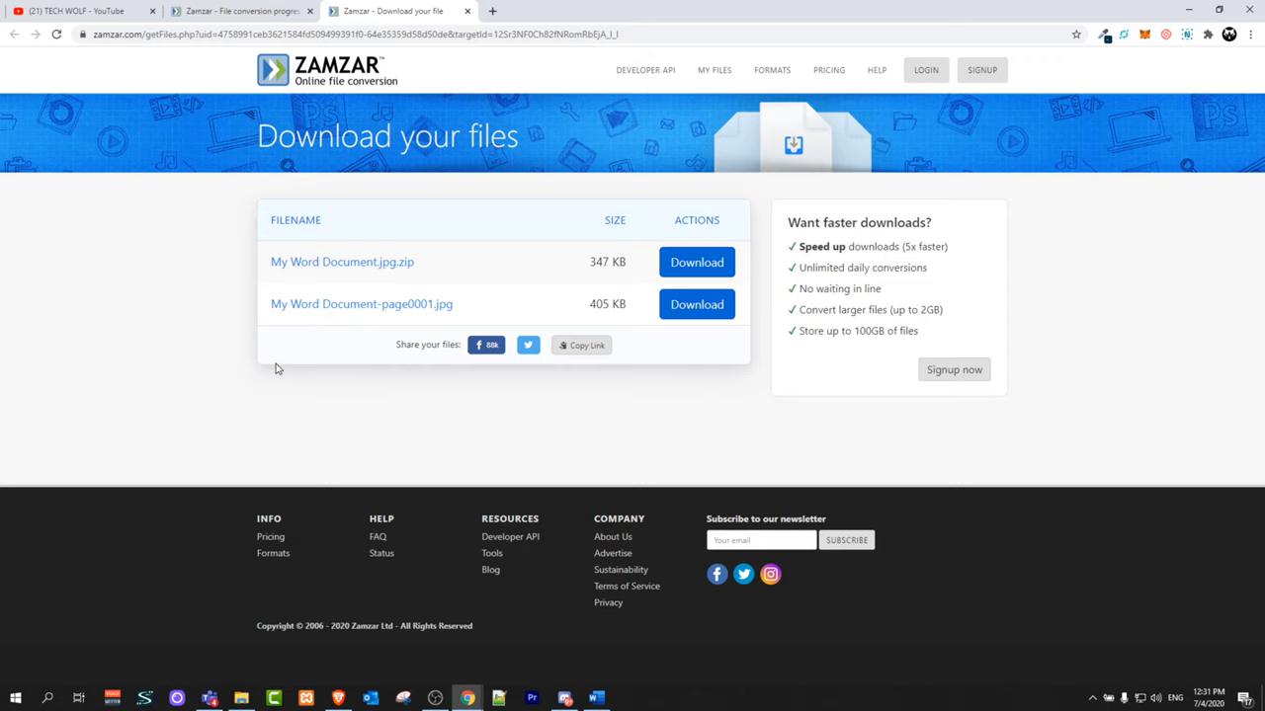
pyautogui.moveTo(320, 317)
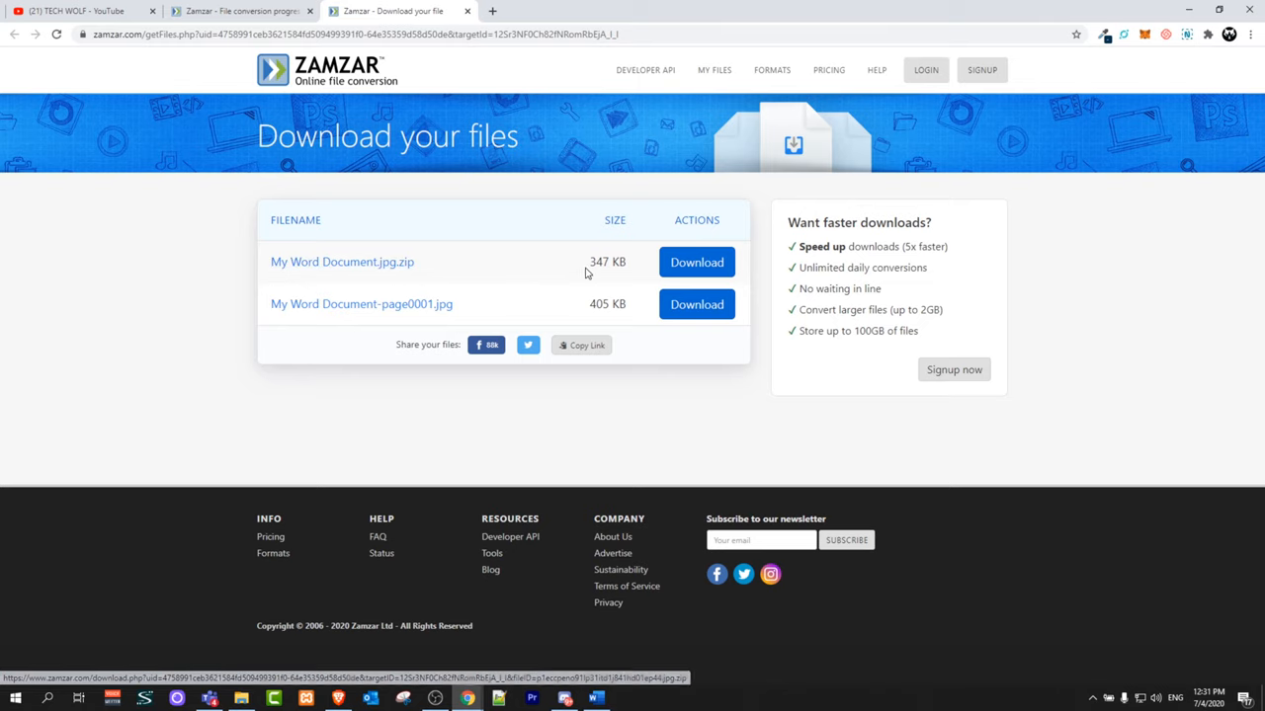
pyautogui.click(696, 261)
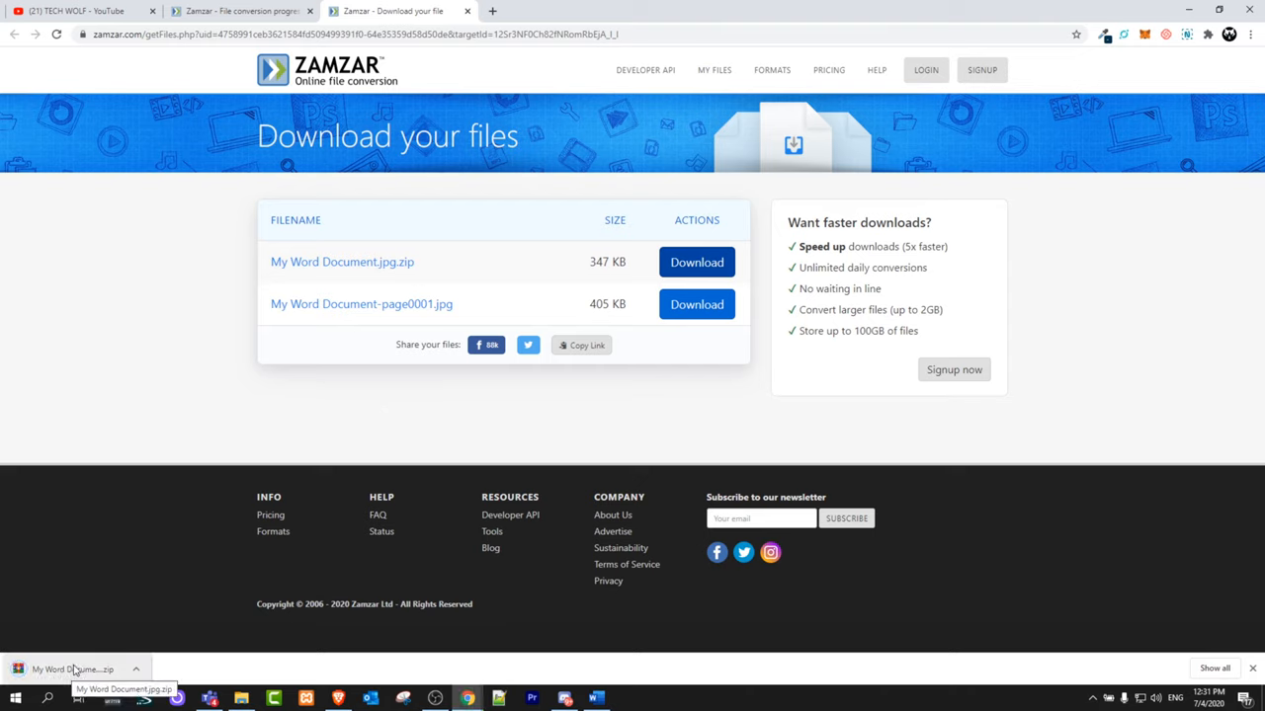
# Open the downloaded zip in WinRAR and view page0001.jpg in Photos.
pyautogui.click(72, 668)
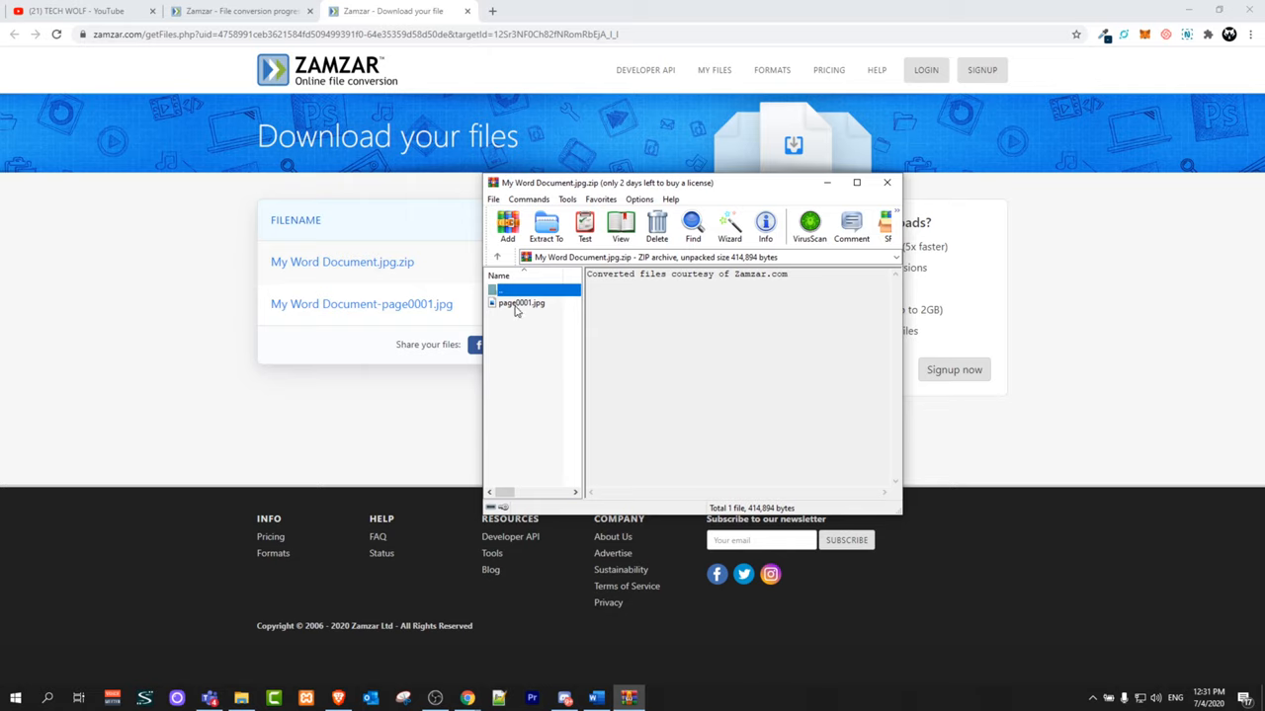
pyautogui.doubleClick(517, 305)
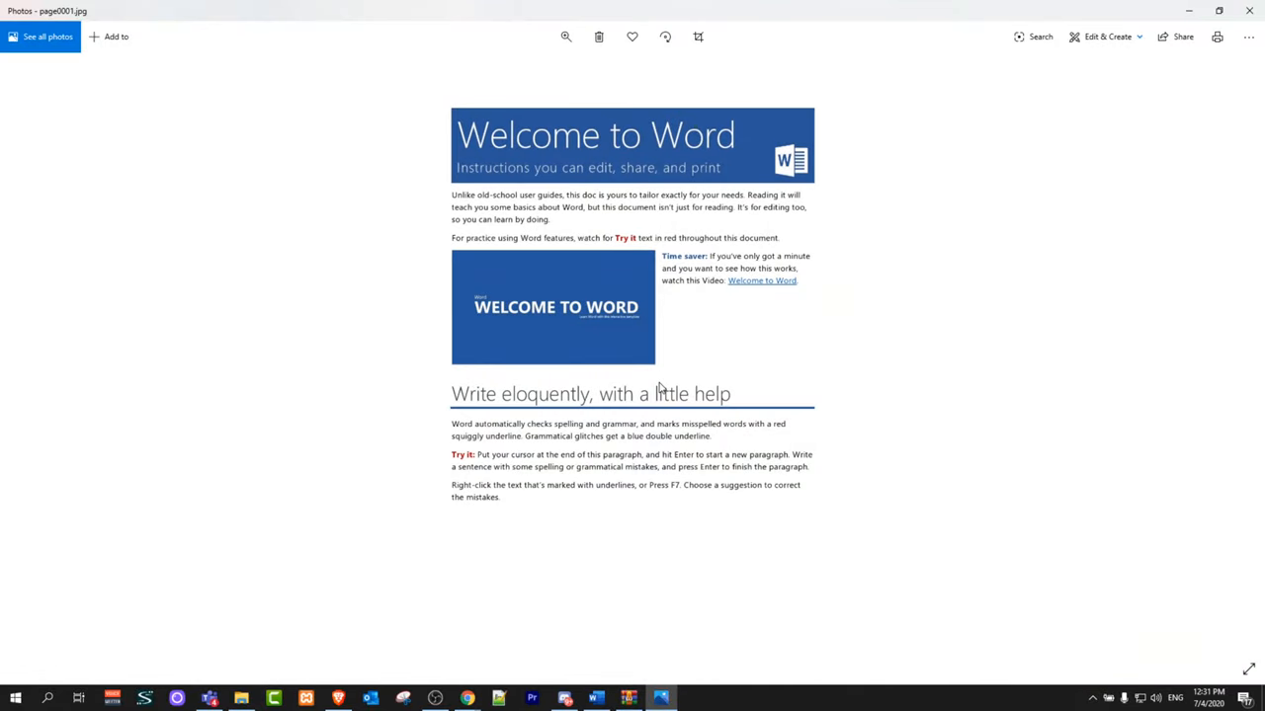
pyautogui.moveTo(696, 346)
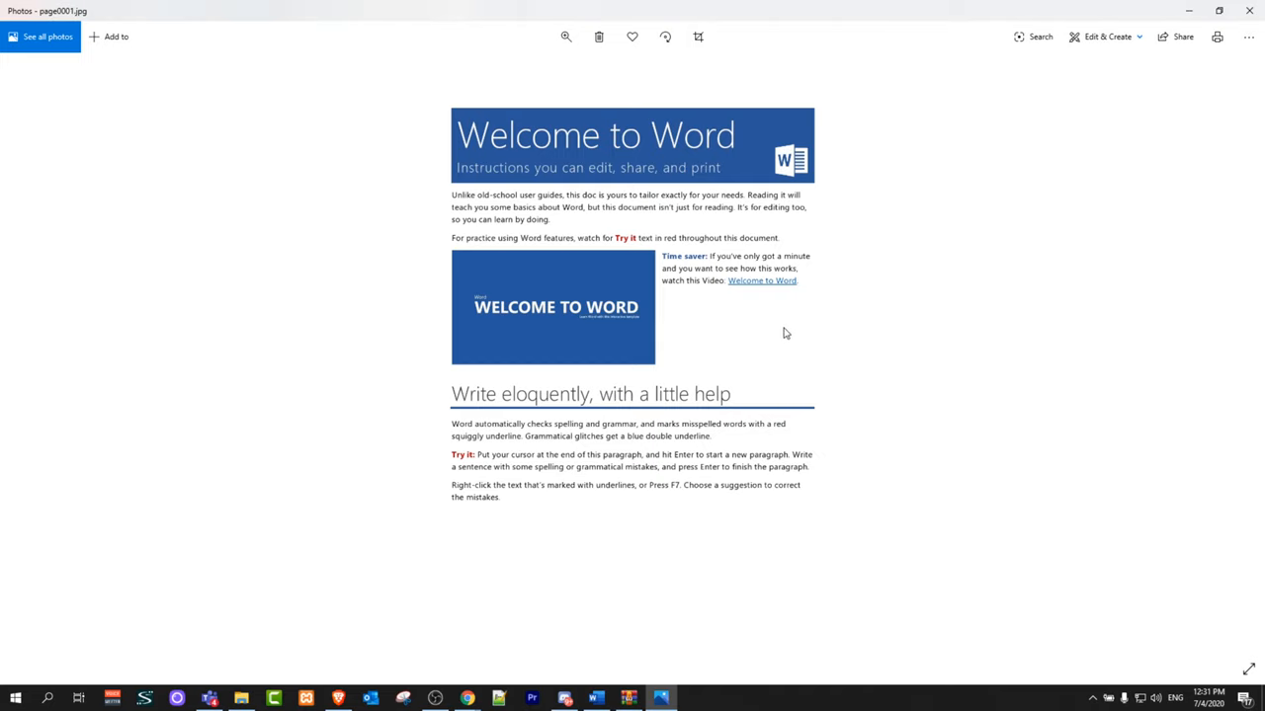
pyautogui.moveTo(790, 332)
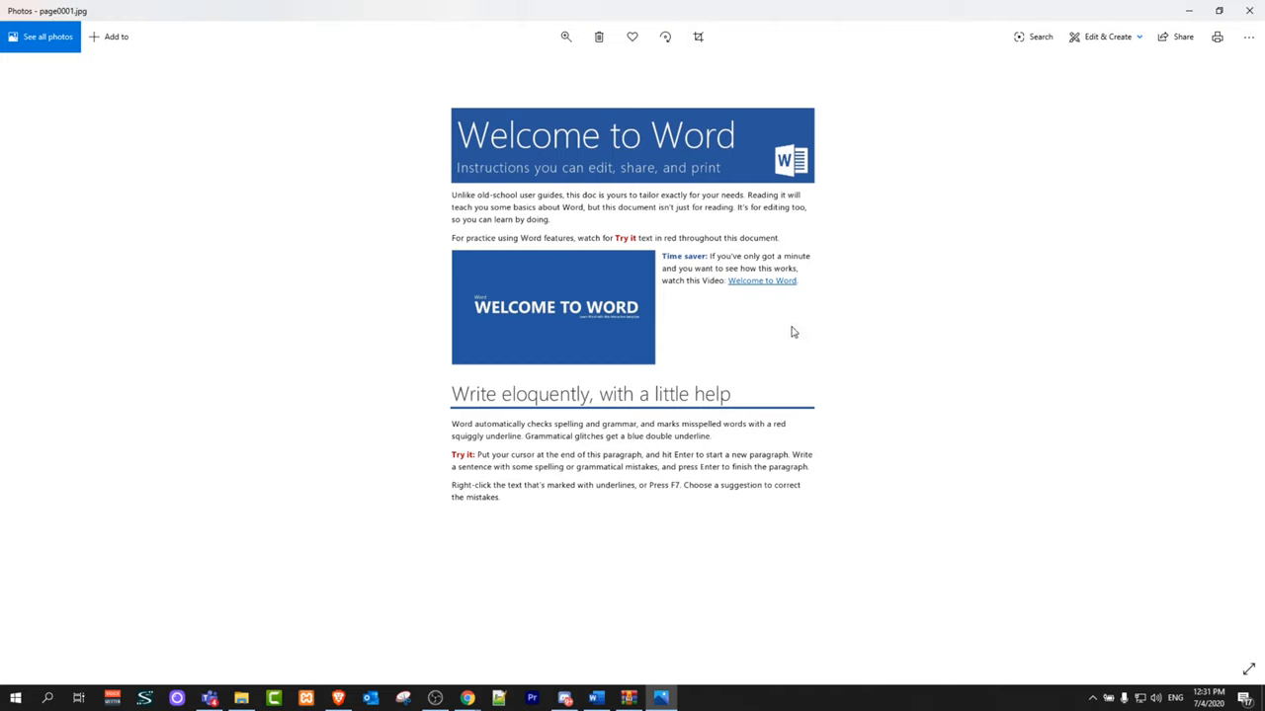